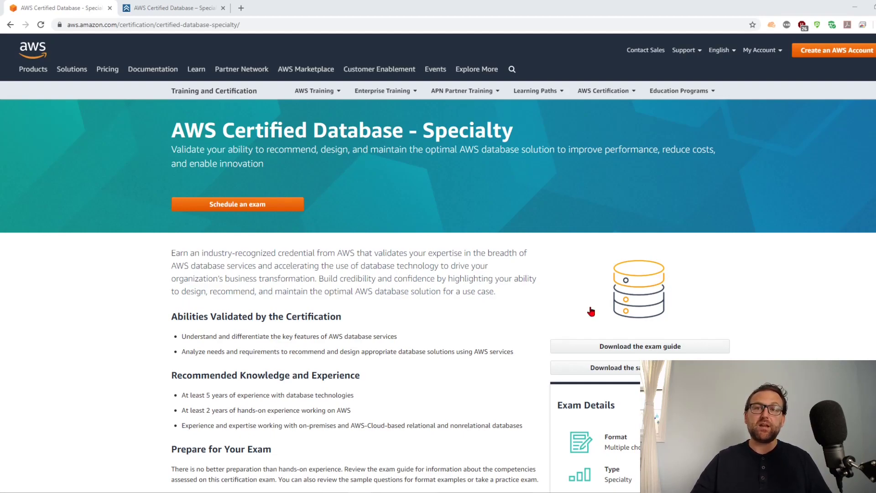
pyautogui.moveTo(111, 281)
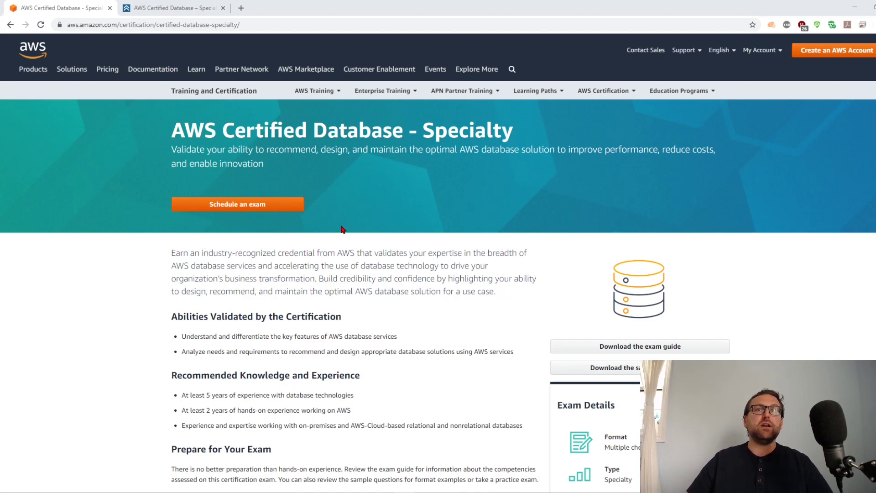
# Scroll the certification page to the Prepare for Your Exam section, download buttons and Exam Details panel
pyautogui.scroll(-3)
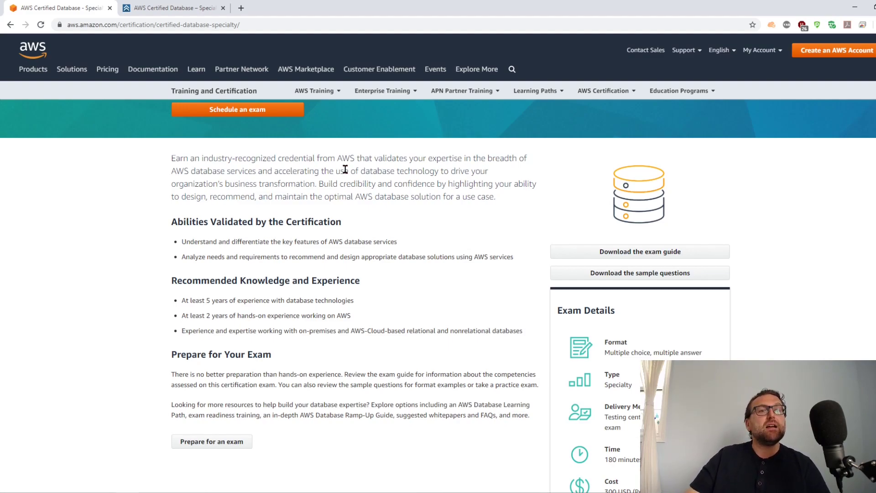
pyautogui.moveTo(342, 329)
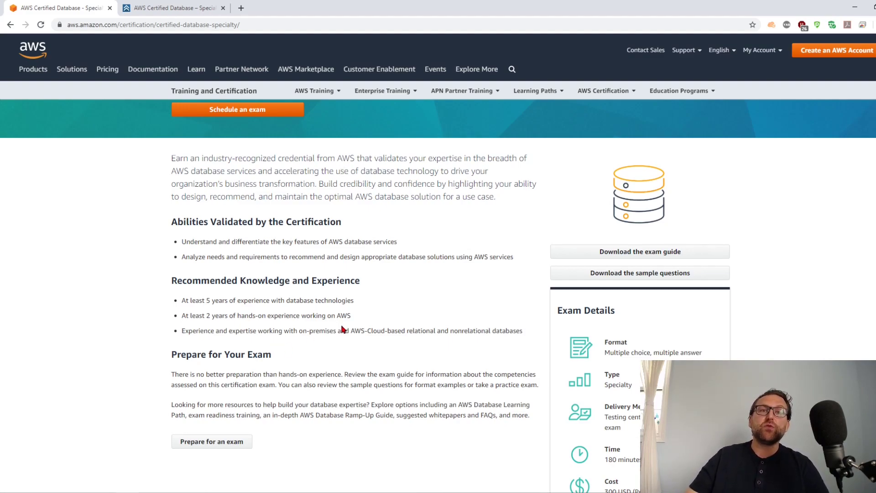
pyautogui.moveTo(456, 327)
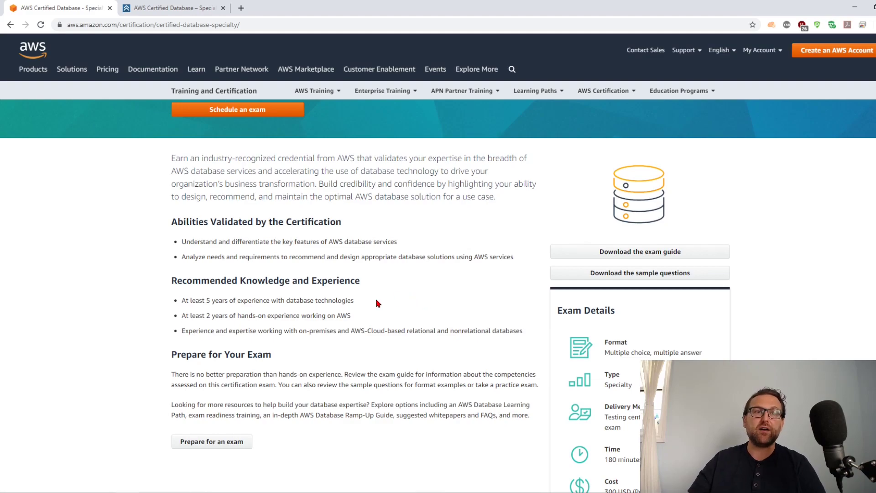
pyautogui.moveTo(648, 247)
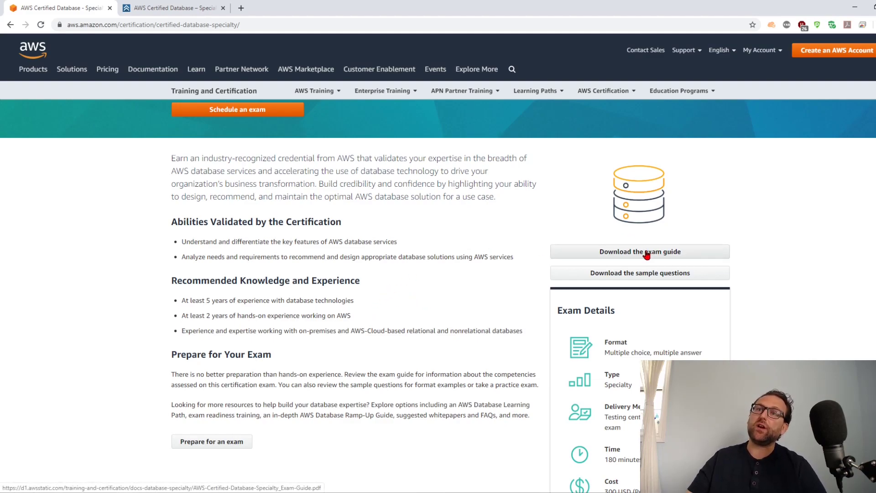
# View the Database Specialty exam guide PDF from the Introduction past Exam Content to Exam Results and page 2
pyautogui.click(639, 252)
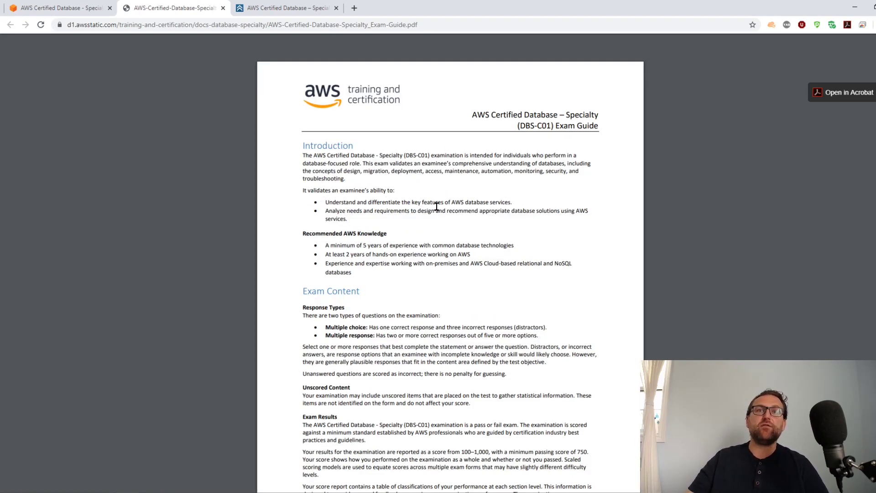
pyautogui.moveTo(414, 202); pyautogui.dragTo(508, 202)
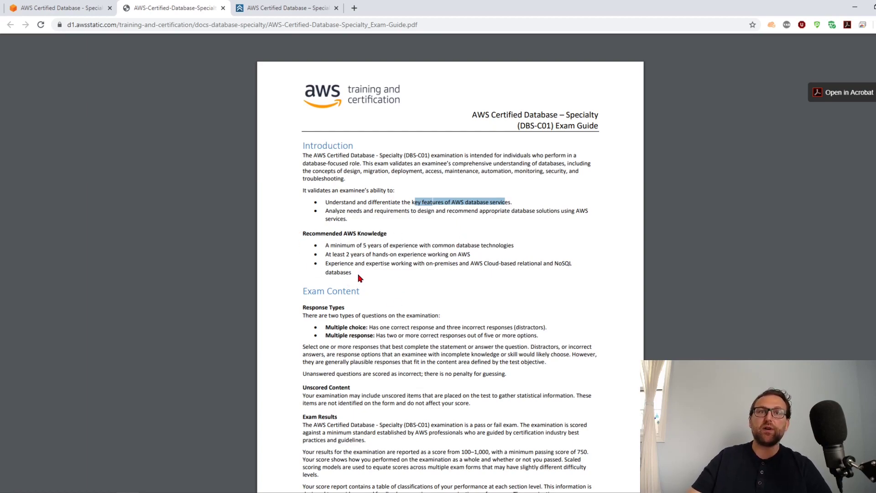
pyautogui.scroll(-3)
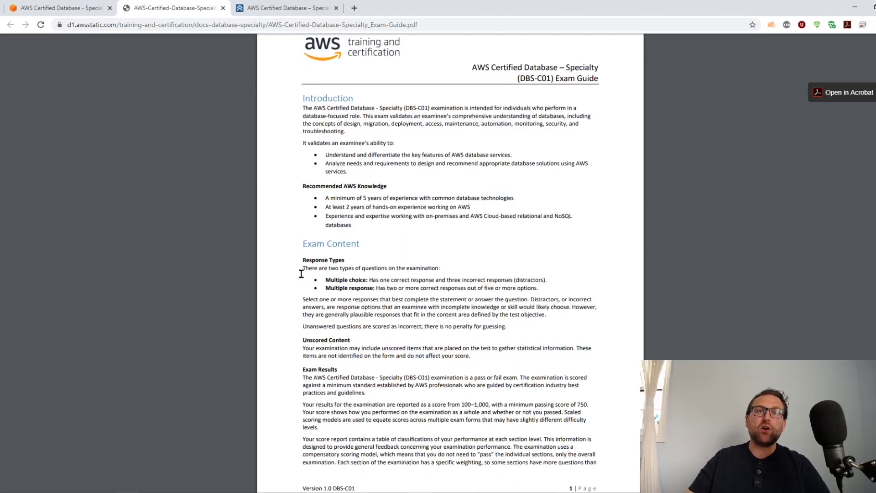
pyautogui.scroll(-3)
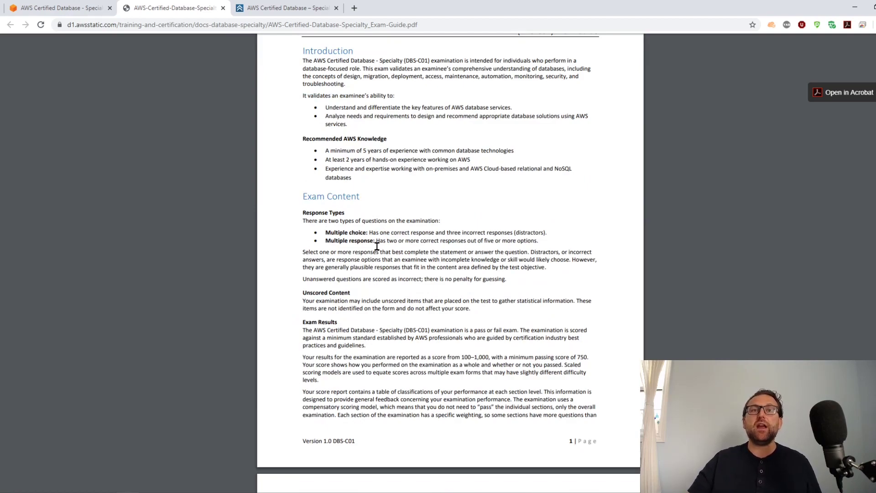
pyautogui.scroll(-3)
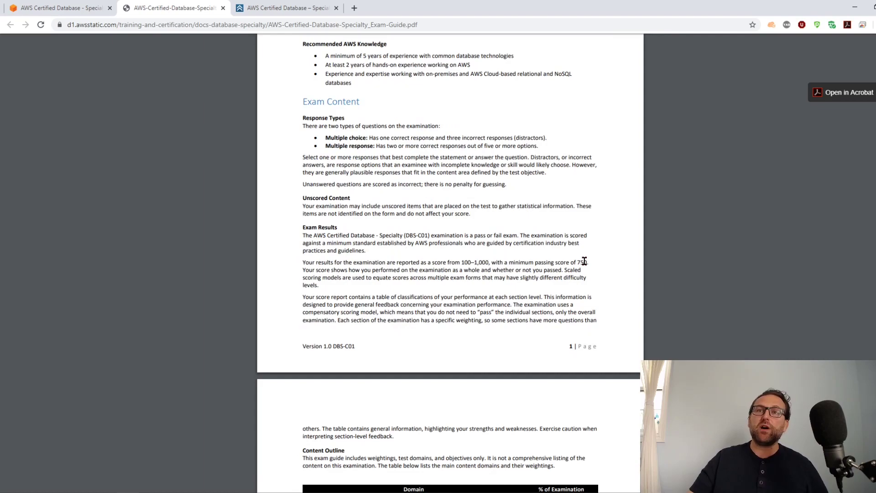
# Bring the Content Outline table of five domain weightings on page 2 into view
pyautogui.moveTo(534, 262); pyautogui.dragTo(587, 262)
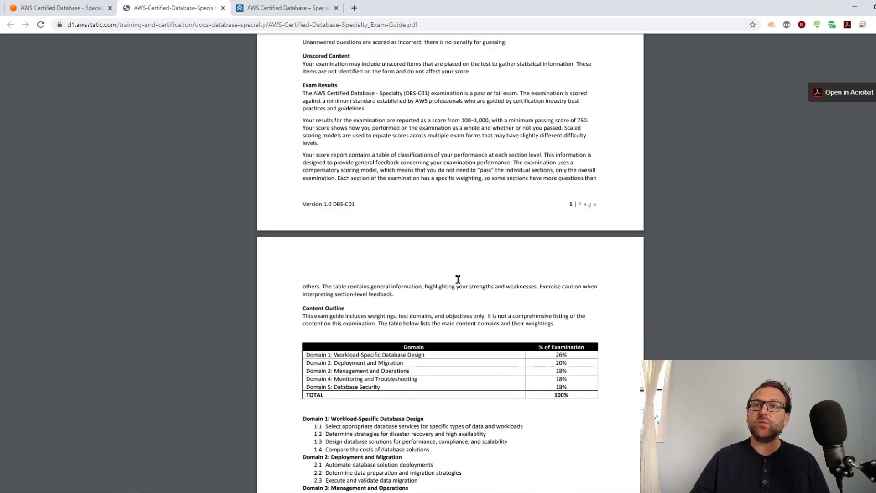
# Scroll to the numbered objectives for Domains 1 through 4 below the weightings table
pyautogui.scroll(-3)
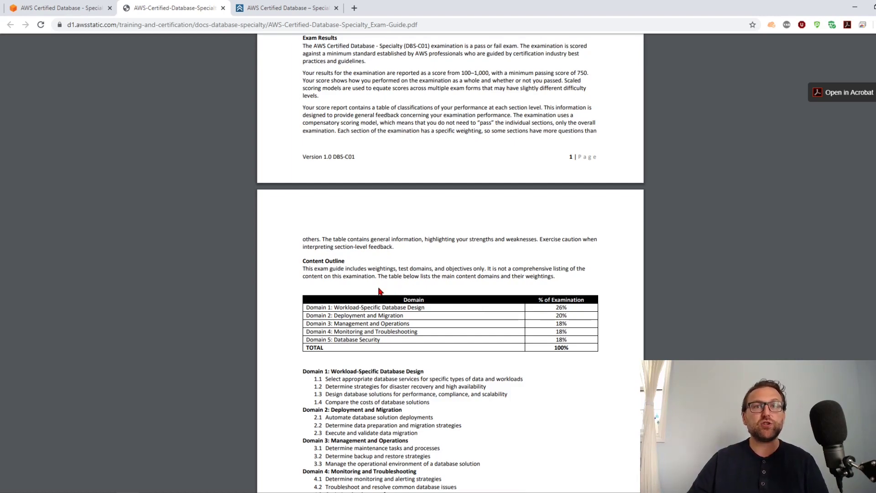
pyautogui.moveTo(335, 307); pyautogui.dragTo(425, 308)
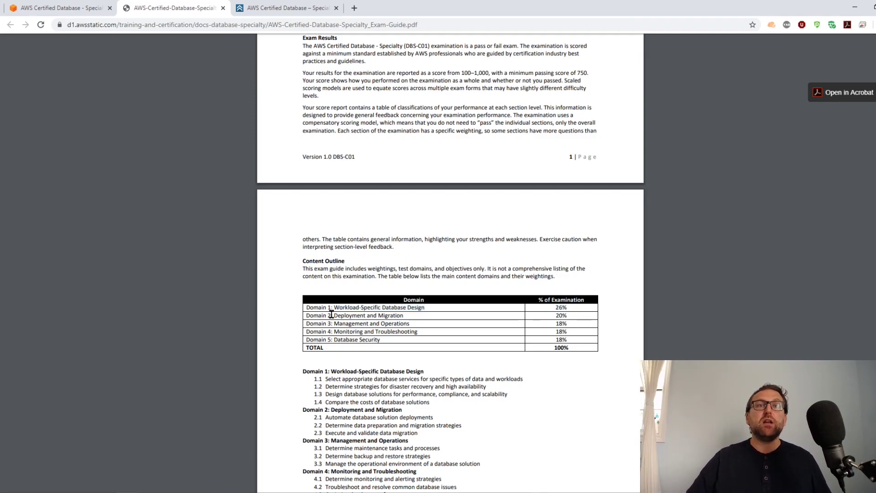
pyautogui.moveTo(333, 315); pyautogui.dragTo(569, 315)
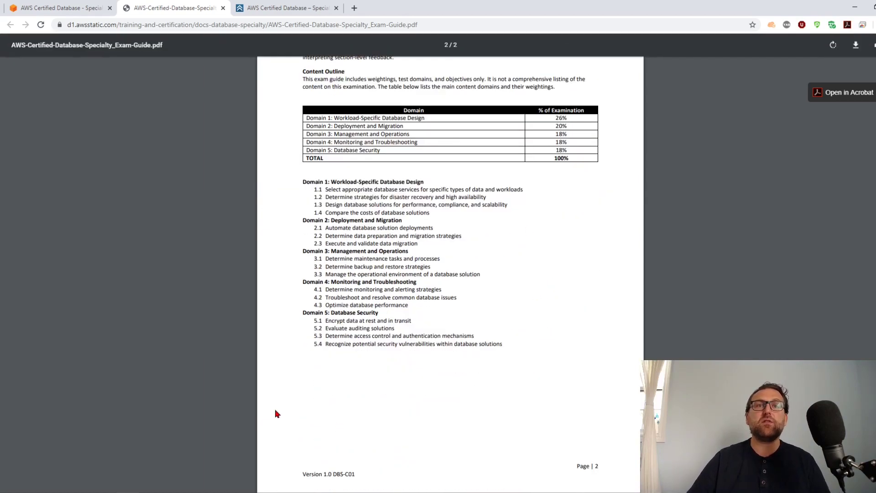
pyautogui.moveTo(388, 197)
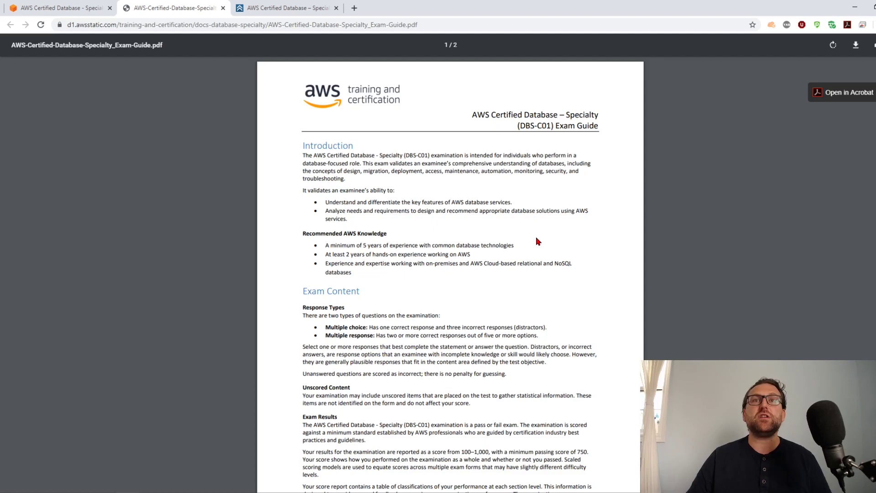
pyautogui.click(467, 8)
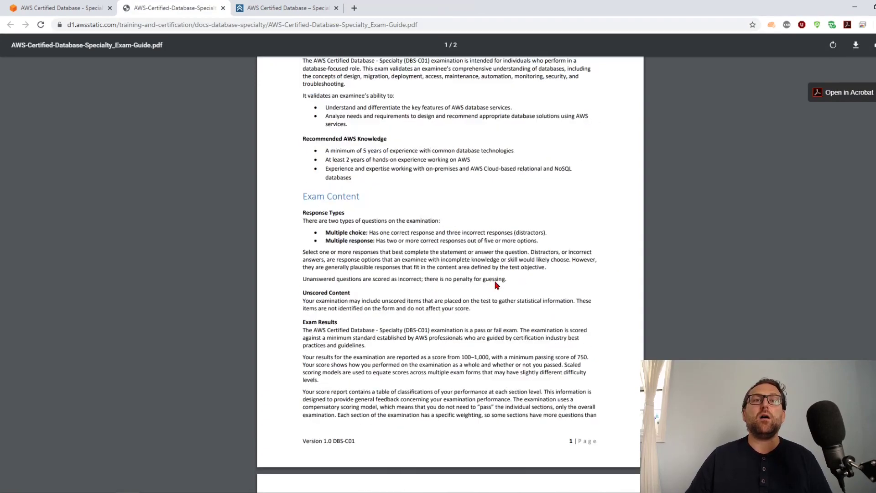
pyautogui.scroll(-3)
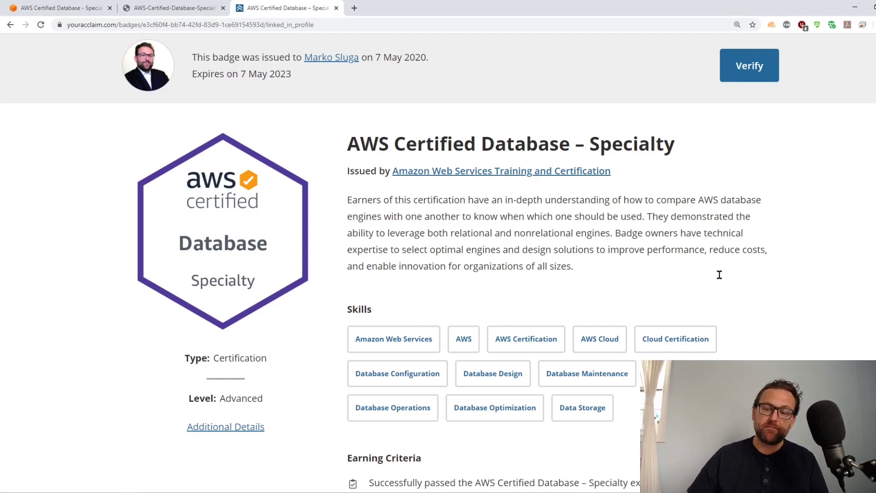
pyautogui.moveTo(734, 340)
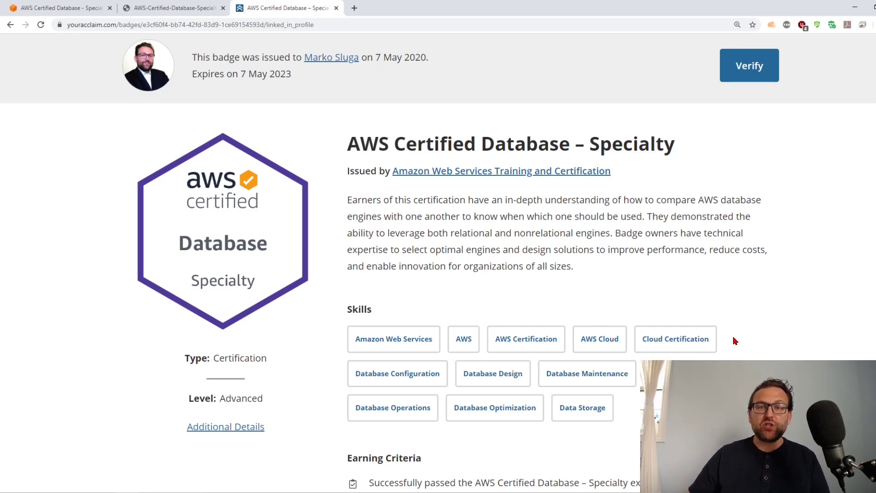